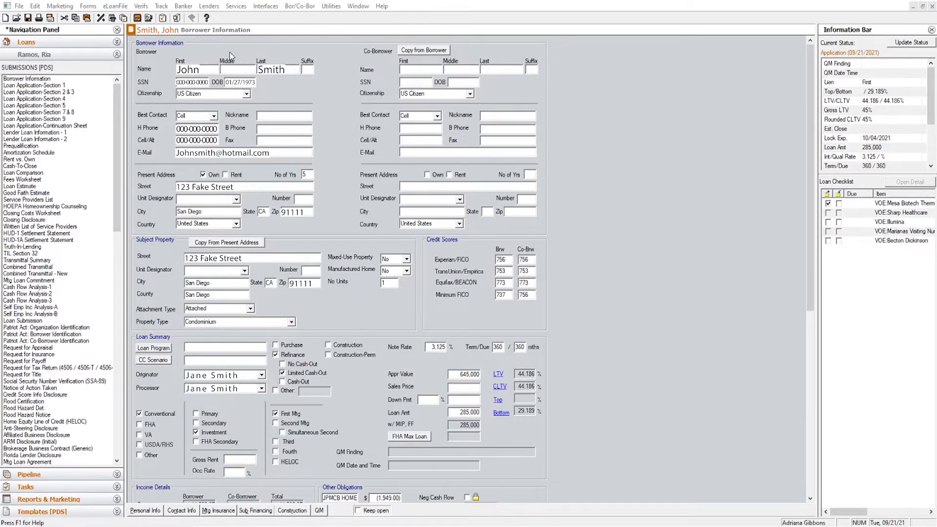
# Start a Fannie Mae DO/DU request for John Smith's loan from the Services menu
pyautogui.click(265, 6)
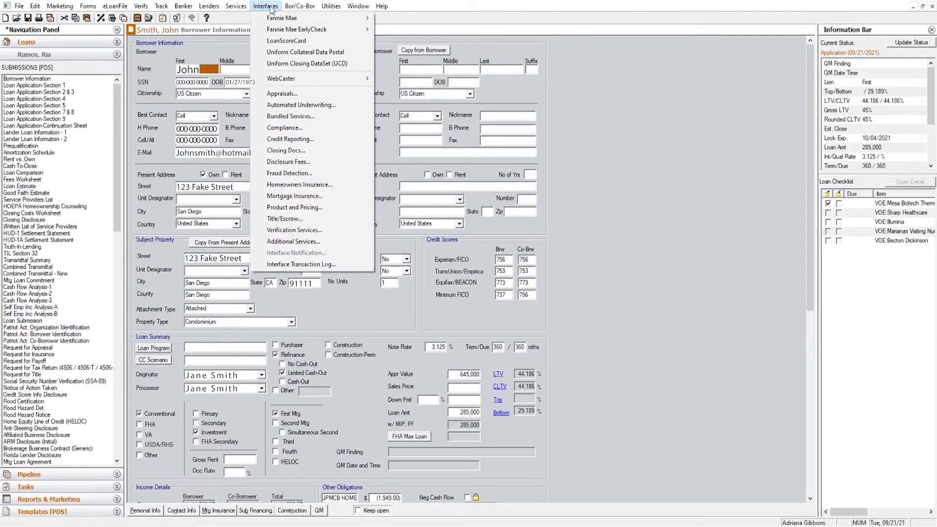
pyautogui.click(236, 6)
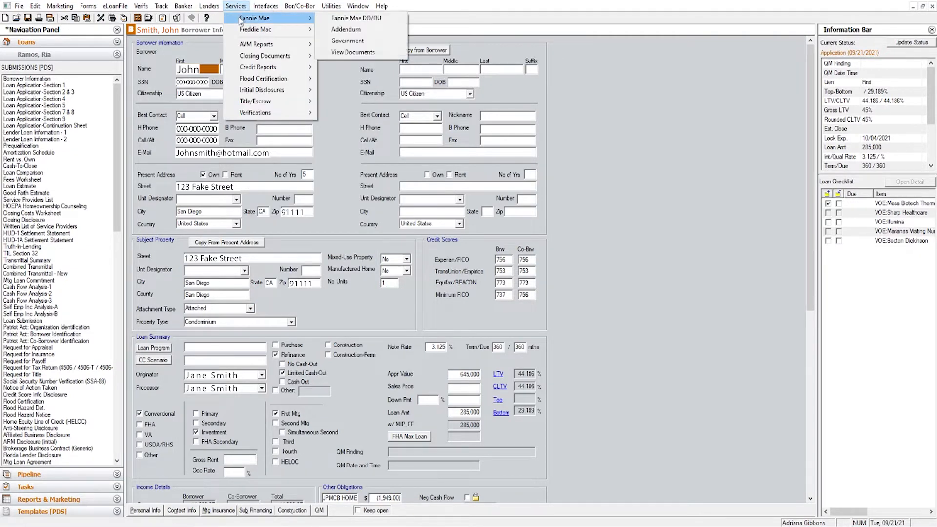
pyautogui.moveTo(356, 17)
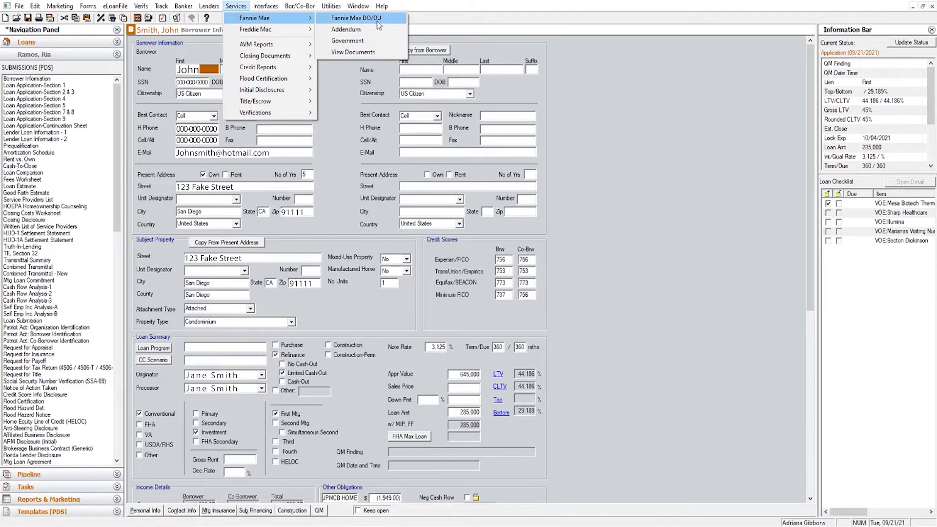
pyautogui.click(356, 18)
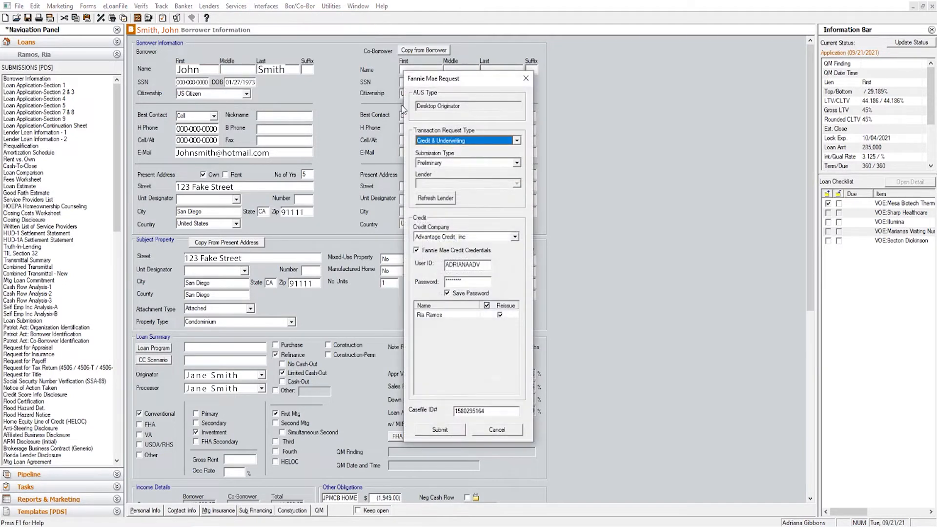
pyautogui.click(515, 139)
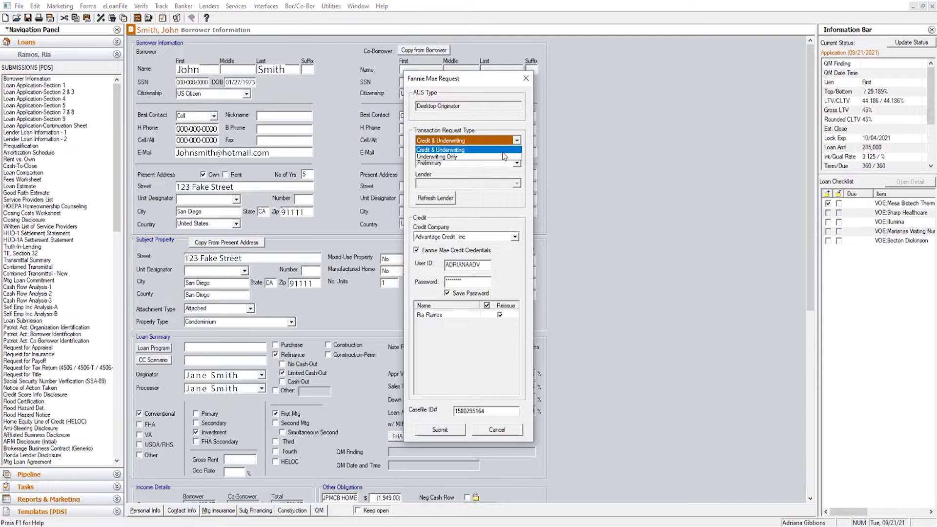
pyautogui.click(440, 150)
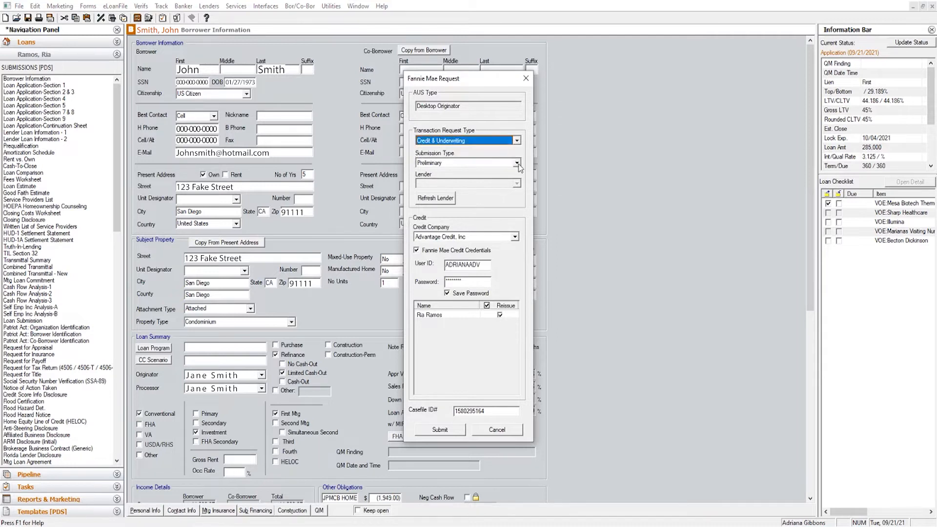
pyautogui.click(516, 163)
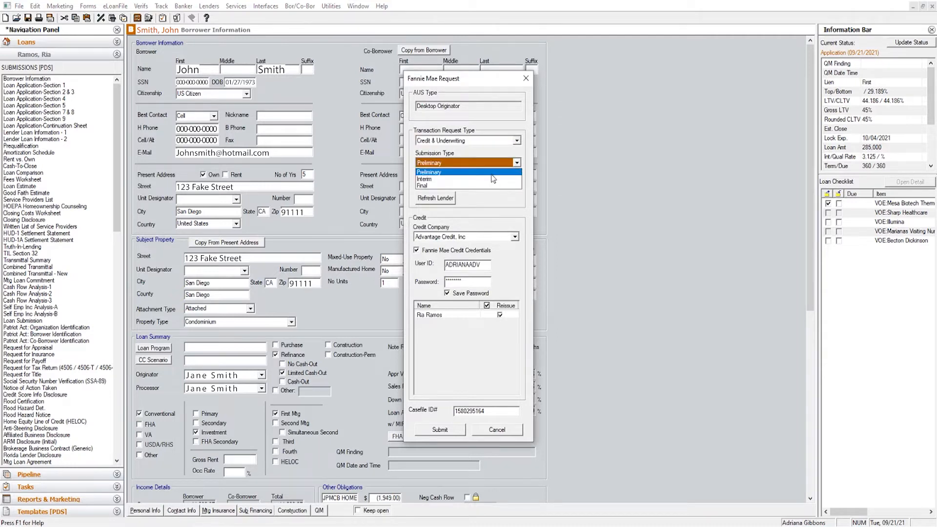
pyautogui.click(427, 172)
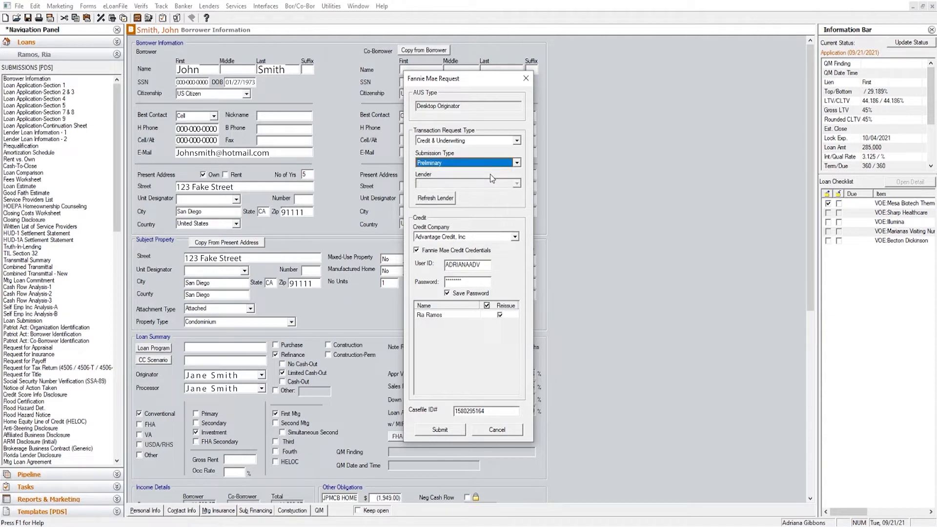
pyautogui.click(515, 163)
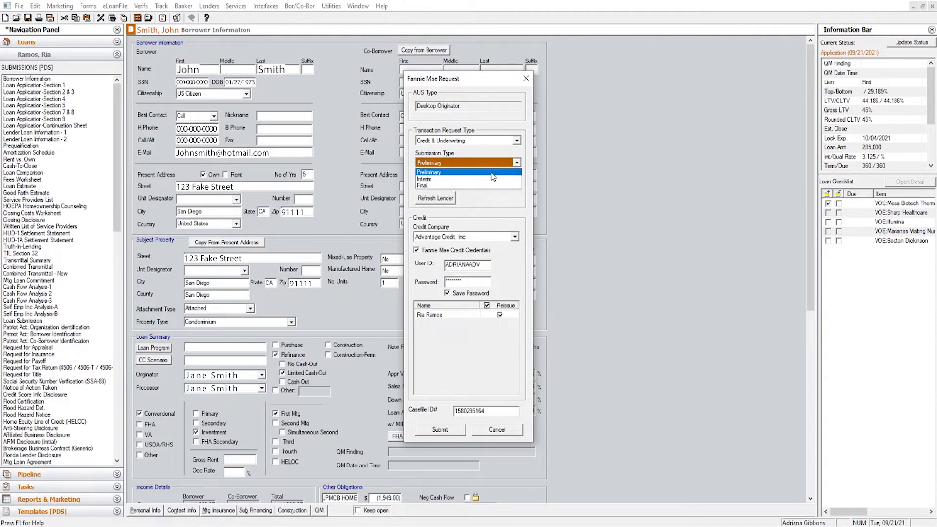
pyautogui.moveTo(488, 179)
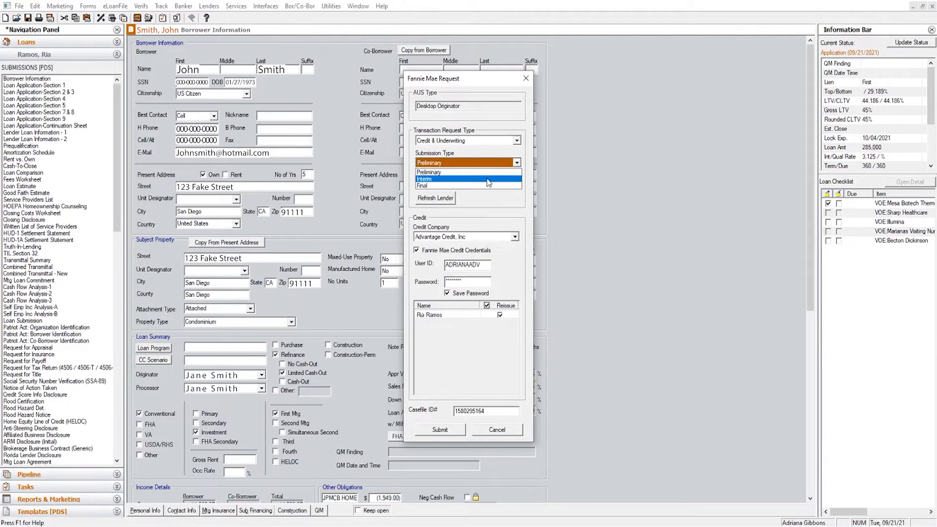
pyautogui.click(466, 179)
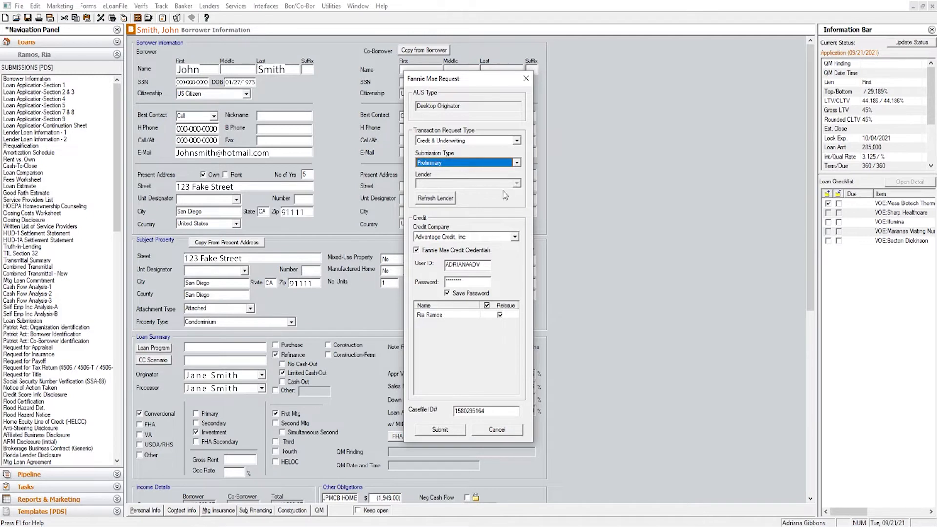
pyautogui.moveTo(440, 191)
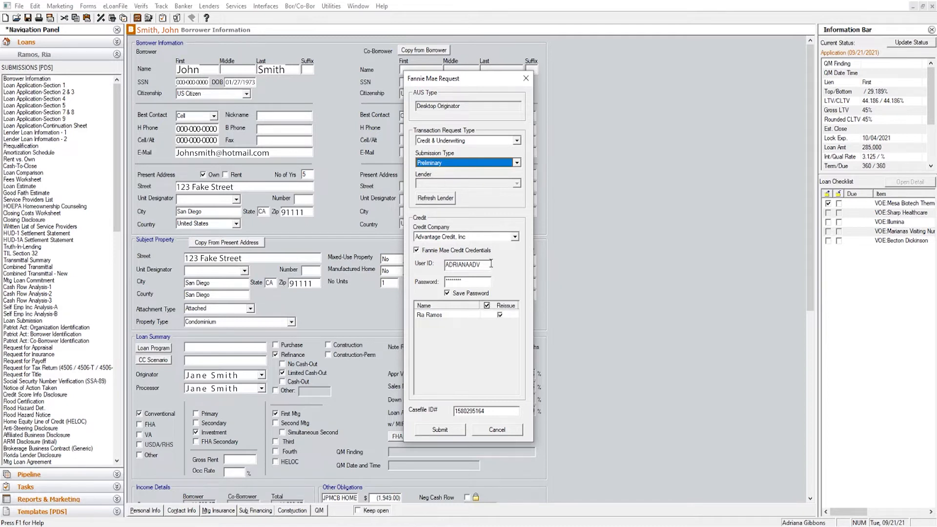
pyautogui.moveTo(441, 254)
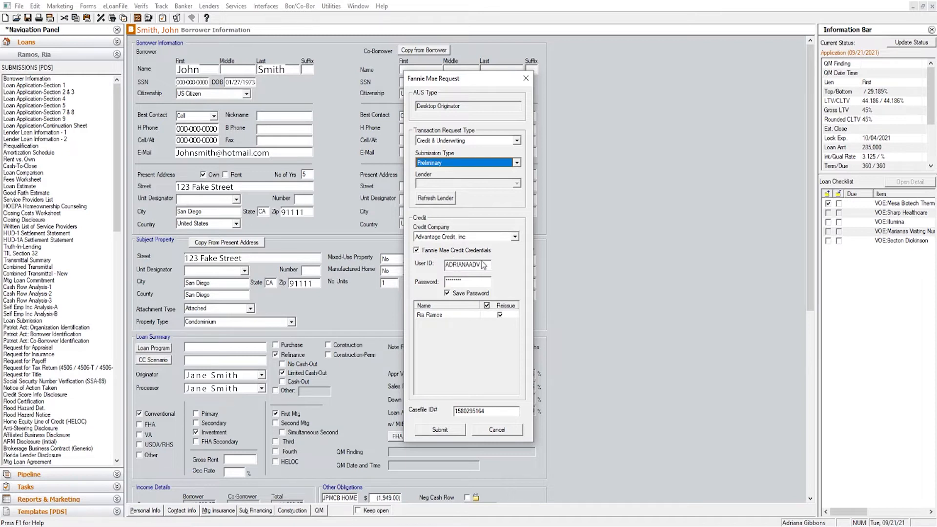
pyautogui.moveTo(497, 386)
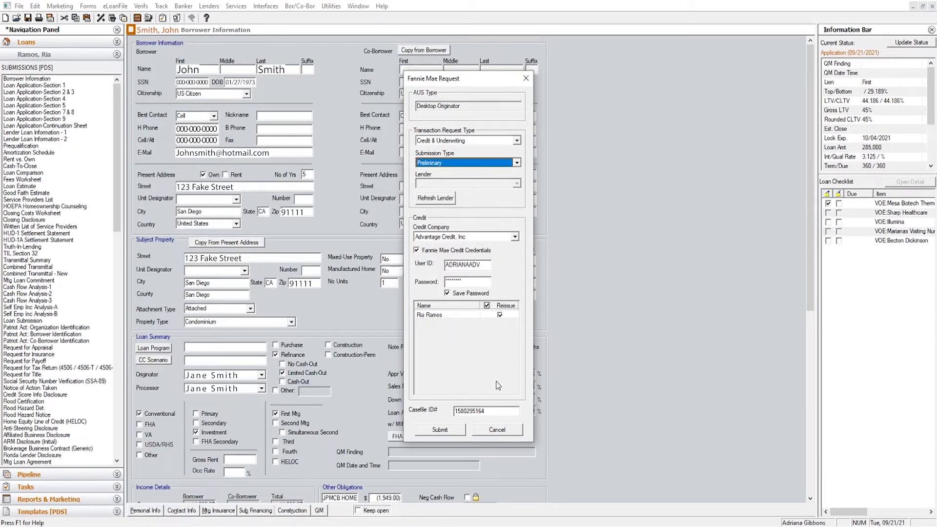
# Submit the loan to Fannie Mae DU, acknowledge the Approve/Eligible result, review findings, and close the request
pyautogui.click(439, 429)
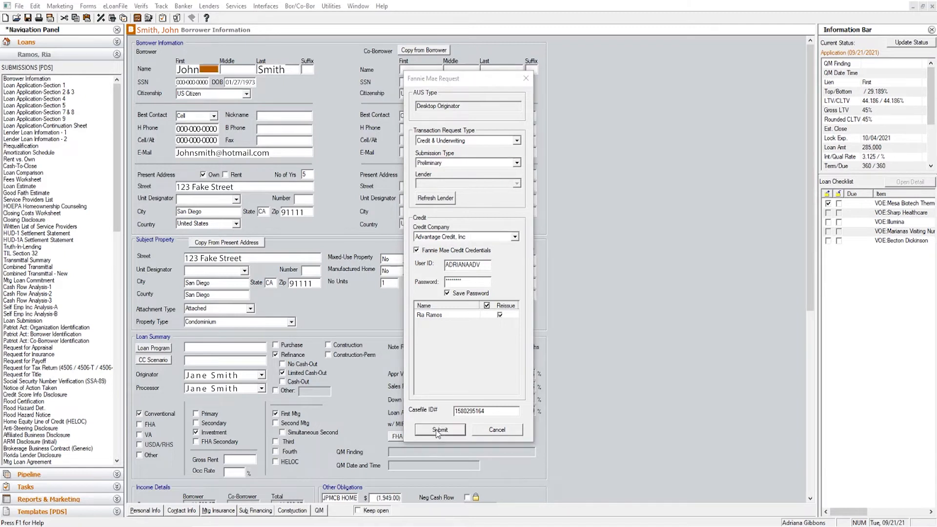
pyautogui.click(439, 430)
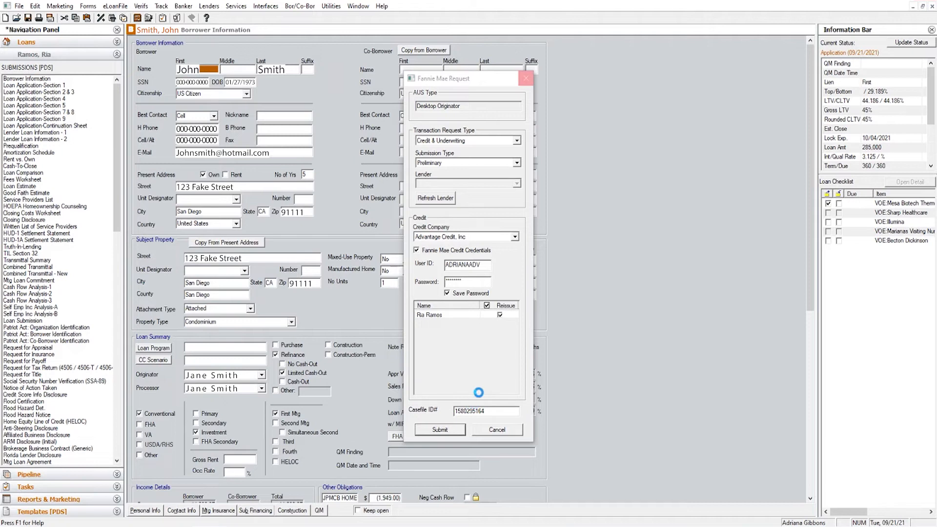
pyautogui.click(439, 430)
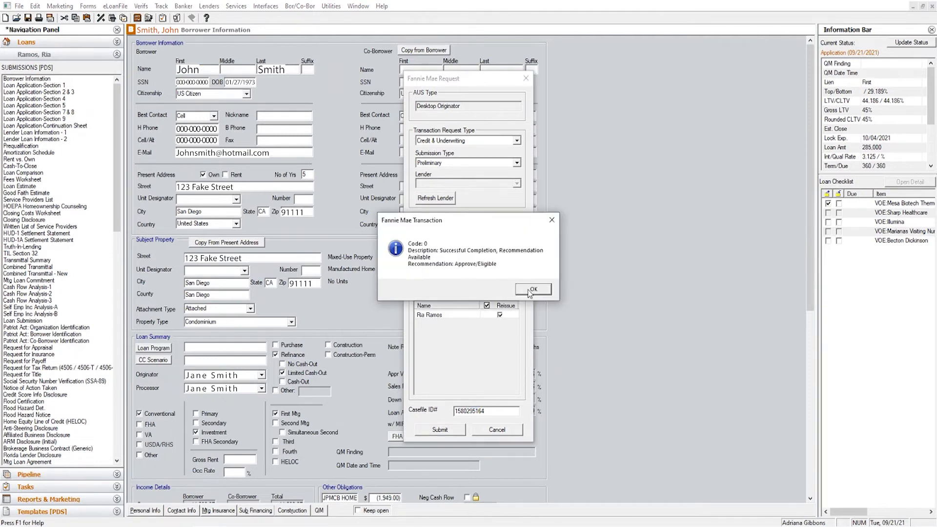
pyautogui.click(531, 289)
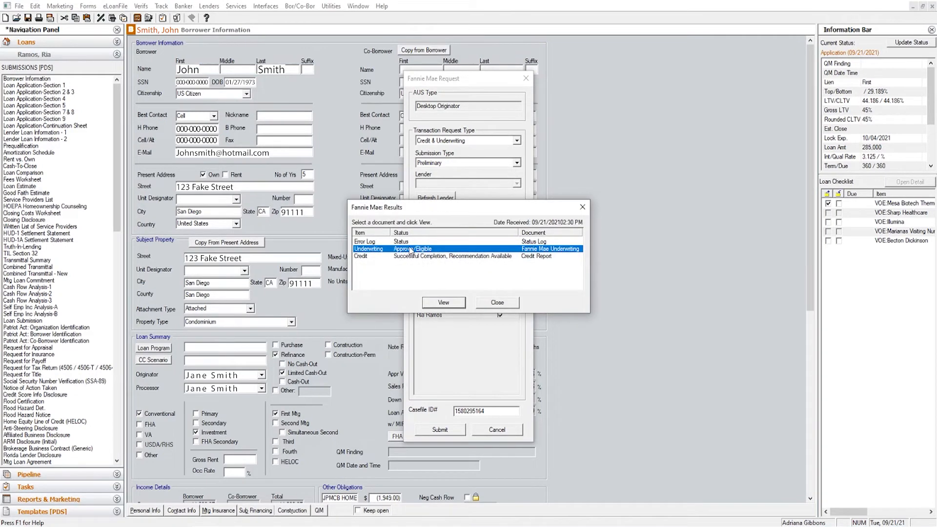
pyautogui.click(443, 302)
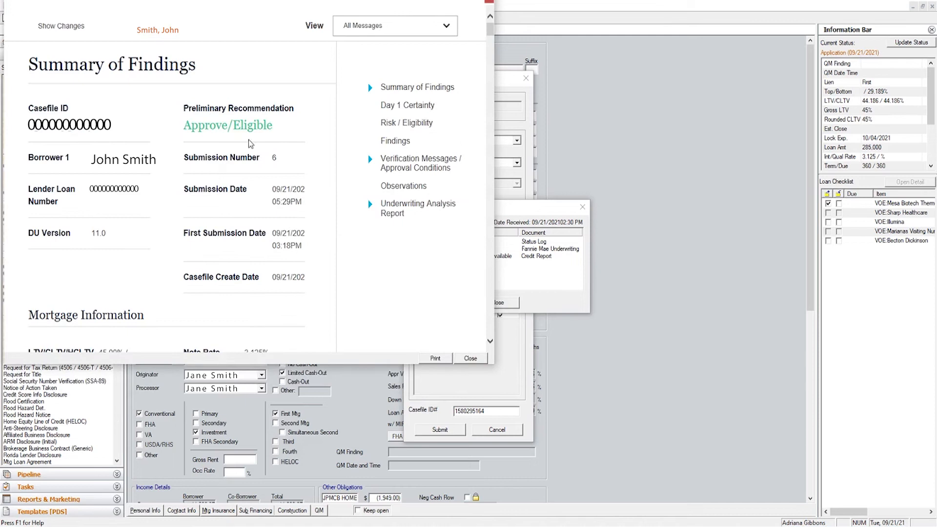
pyautogui.moveTo(501, 21)
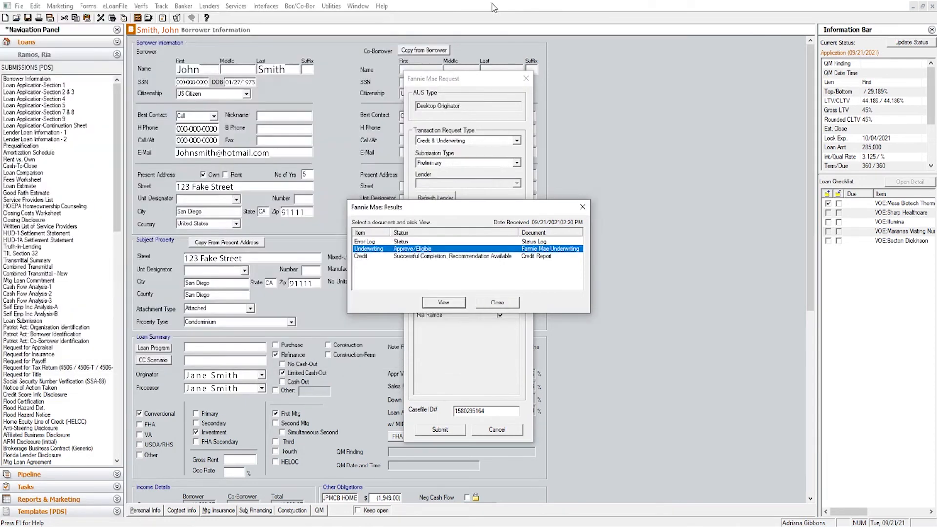
pyautogui.click(495, 302)
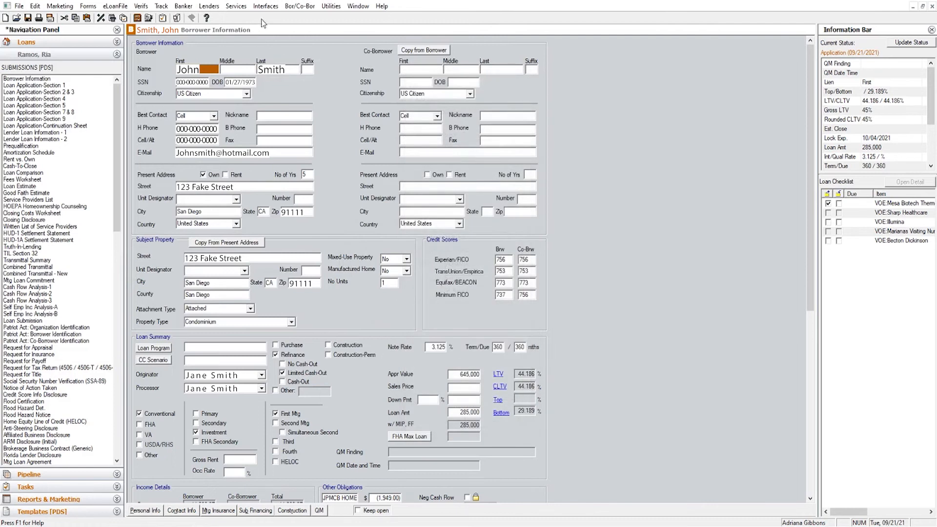
pyautogui.moveTo(331, 6)
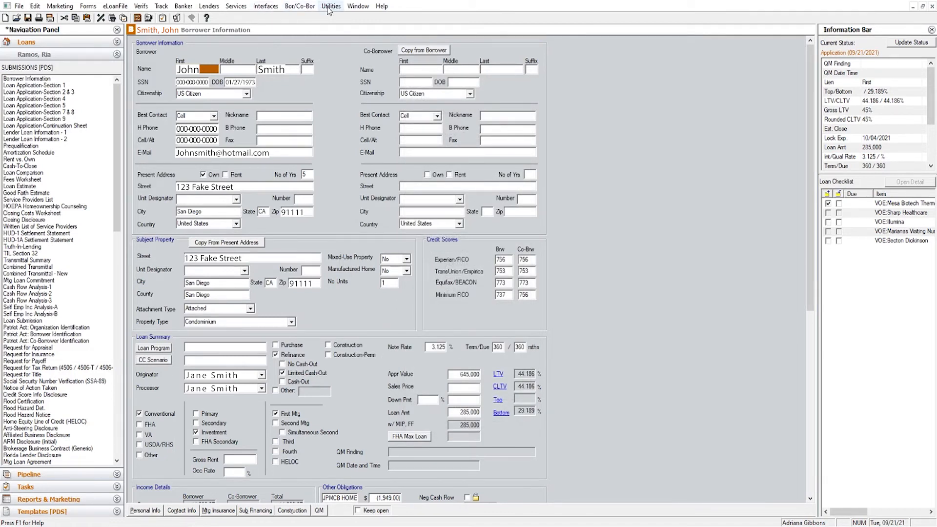
# Bring up the Fannie Mae Connectivity preferences from the Utilities menu
pyautogui.click(330, 6)
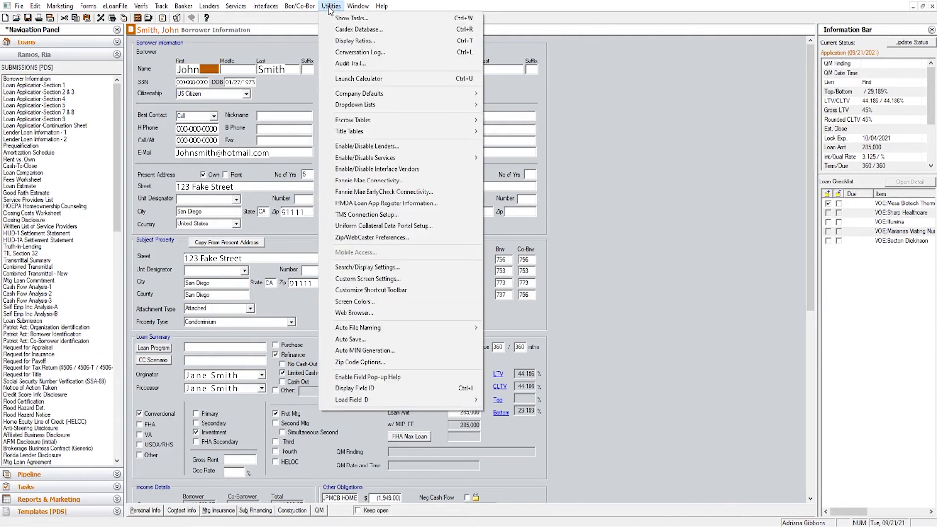
pyautogui.moveTo(369, 180)
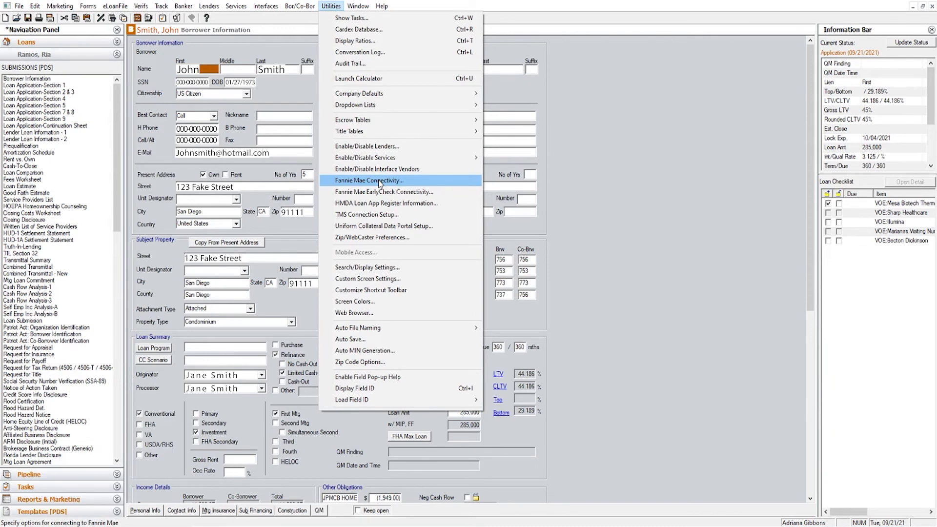
pyautogui.click(369, 180)
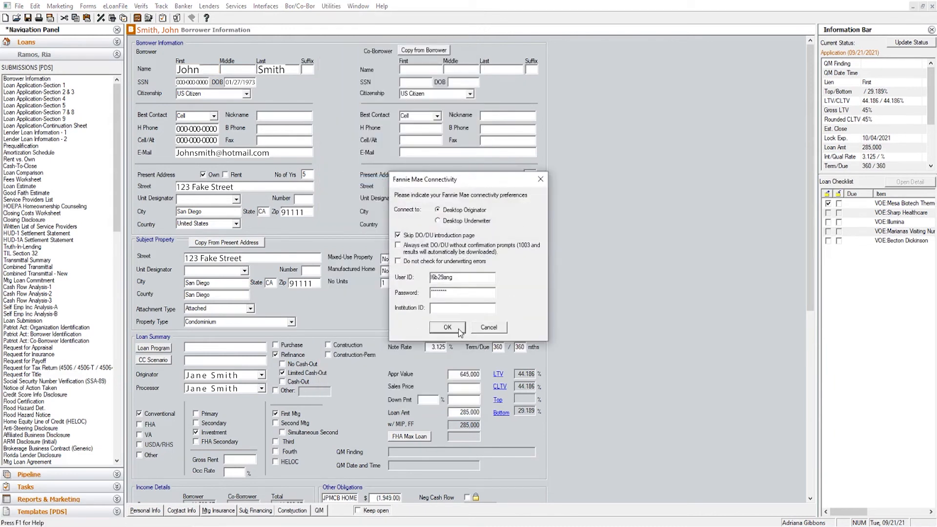
# Accept the Fannie Mae User ID and password so the lender list downloads from the server
pyautogui.click(446, 327)
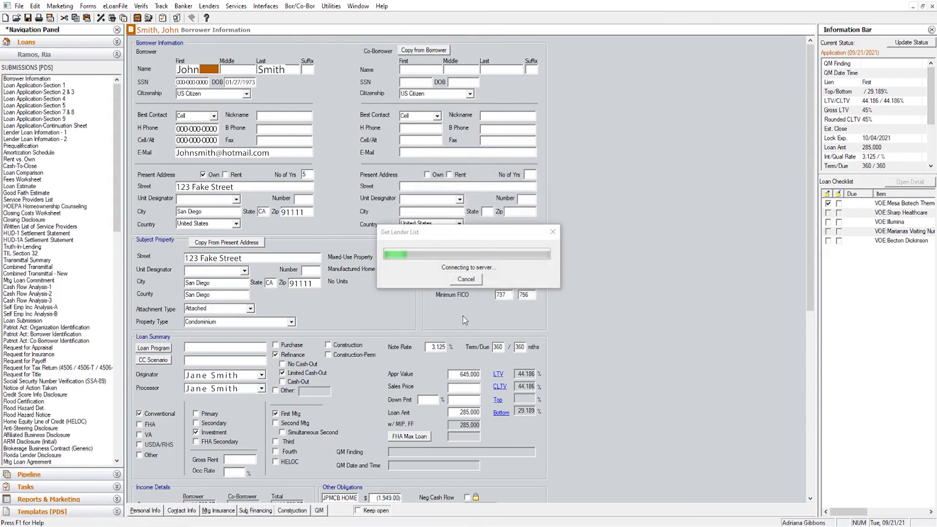